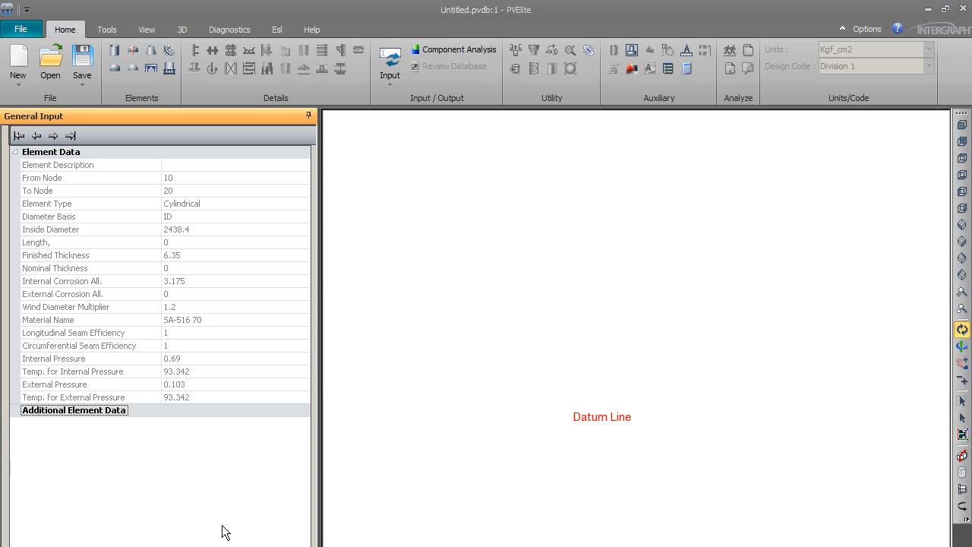
mouse_move(139, 422)
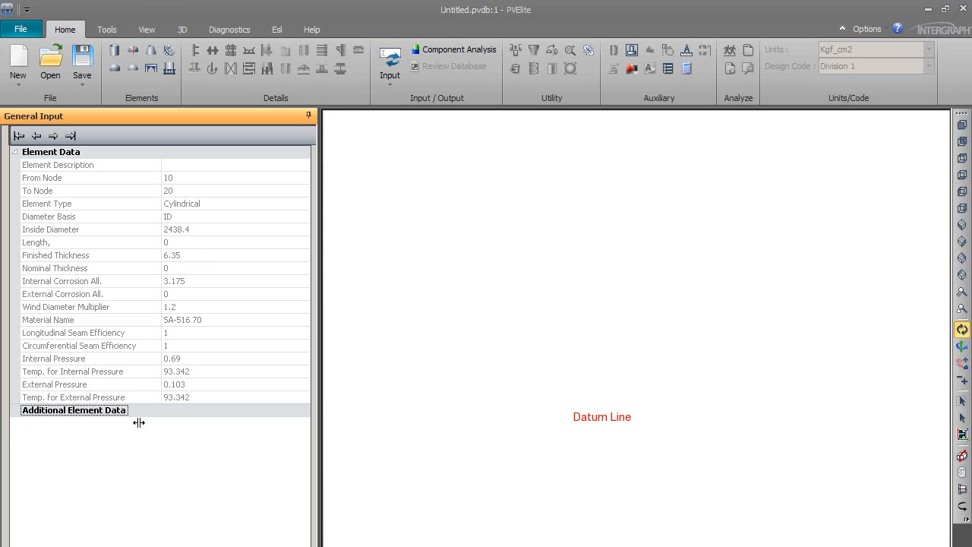
- Show the Tools commands for configuration, units and calculation on the ribbon
left_click(106, 29)
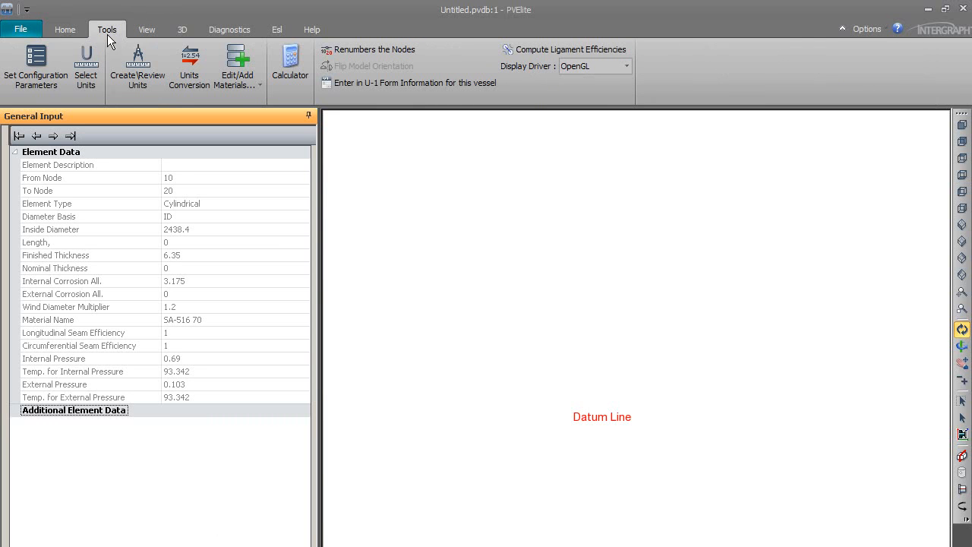
- Bring up the Configuration settings on the Job Specific Setup Parameters page
left_click(36, 64)
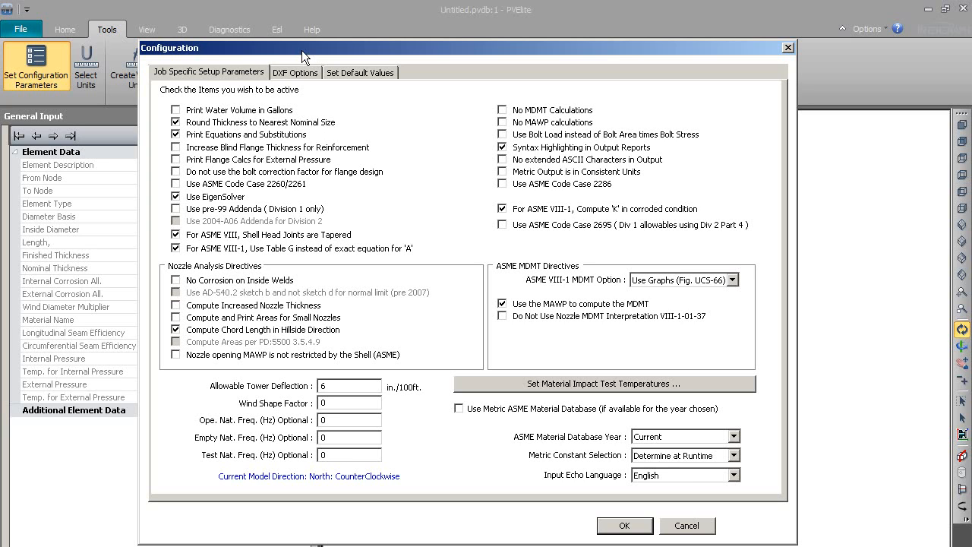
mouse_move(590, 478)
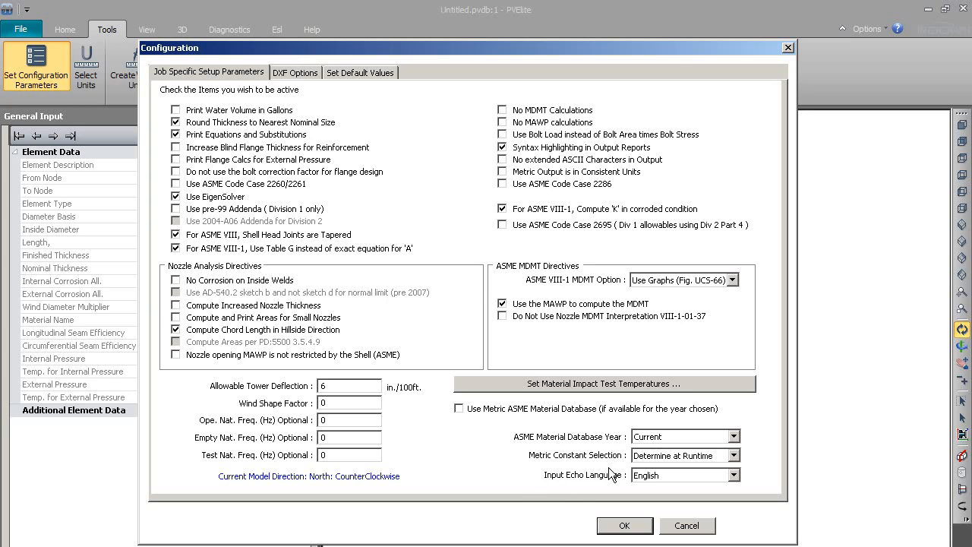
mouse_move(698, 467)
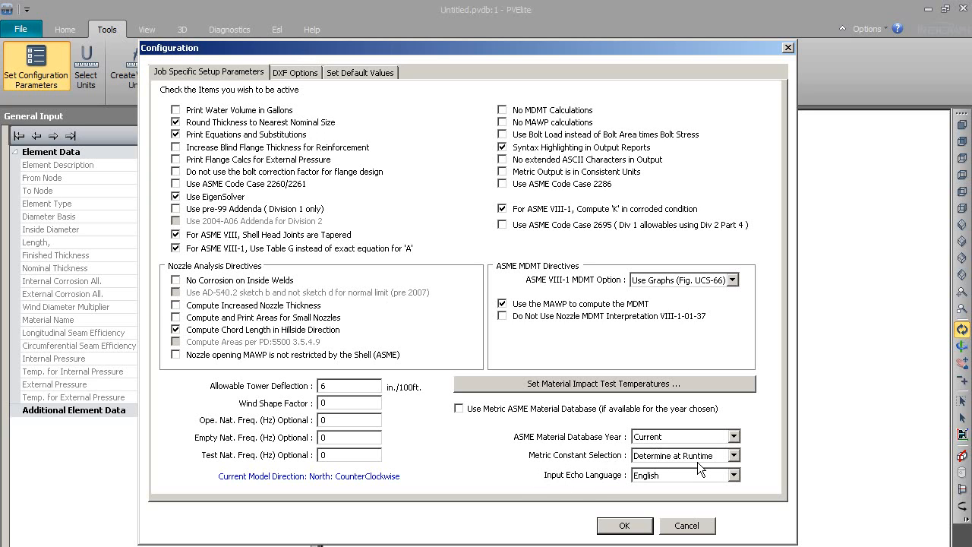
mouse_move(706, 467)
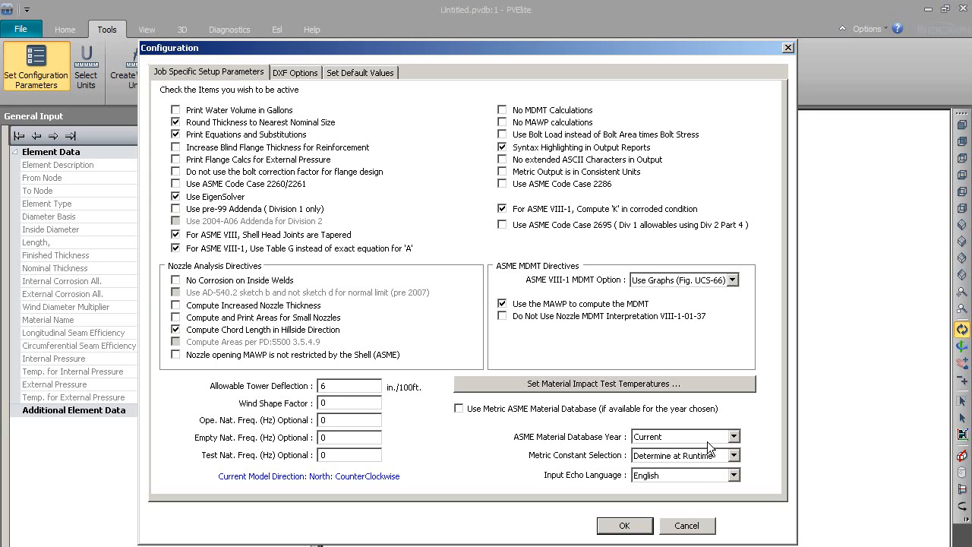
mouse_move(641, 539)
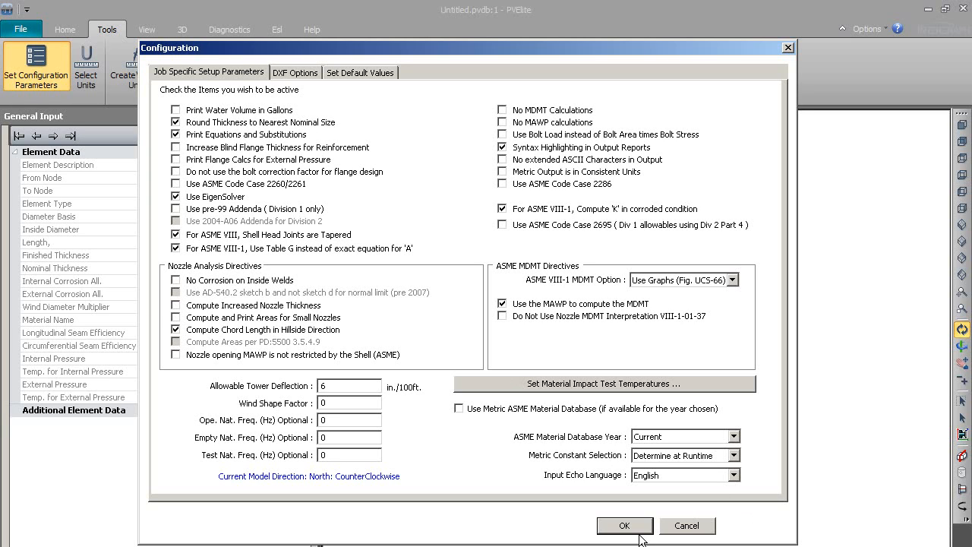
- Show the DXF Options with bill of material, OD lines, dimensions and design data included
left_click(294, 73)
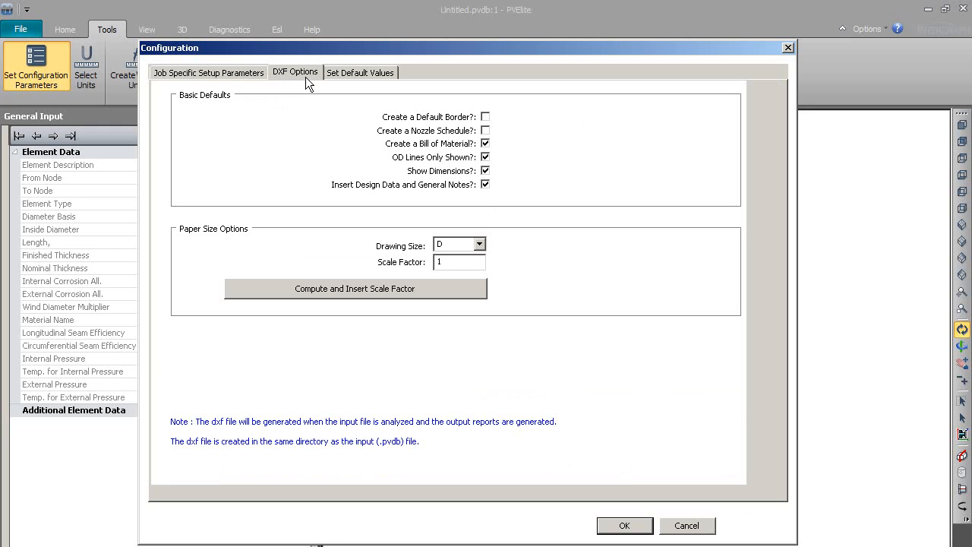
mouse_move(319, 114)
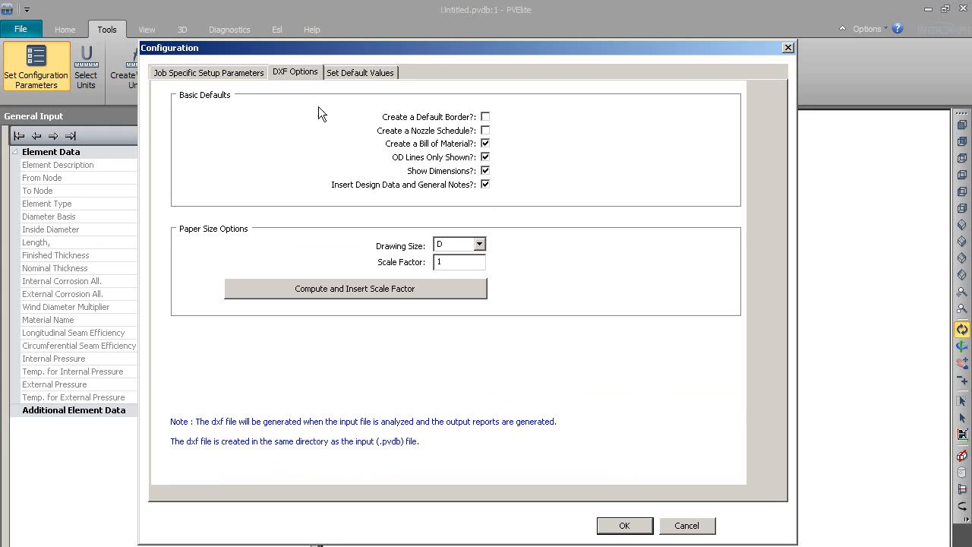
mouse_move(410, 150)
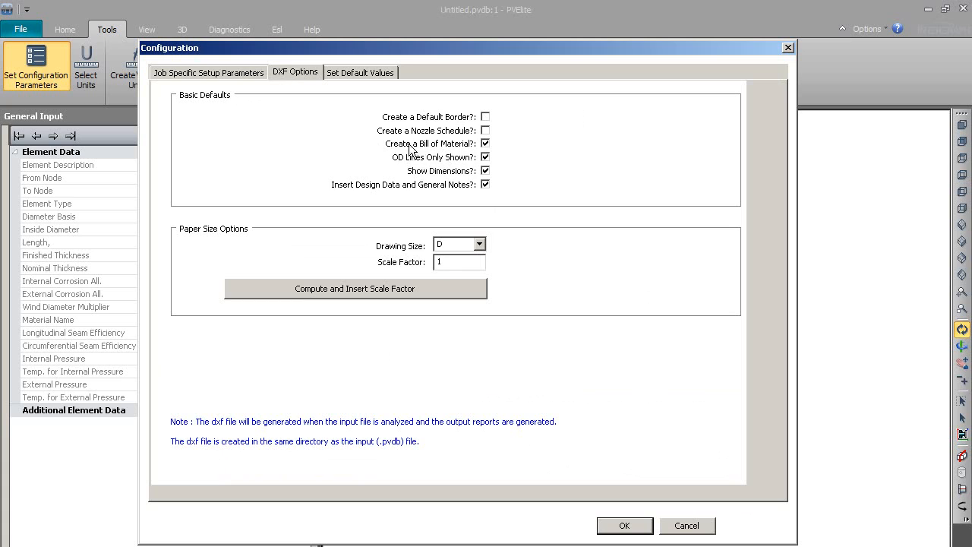
mouse_move(407, 173)
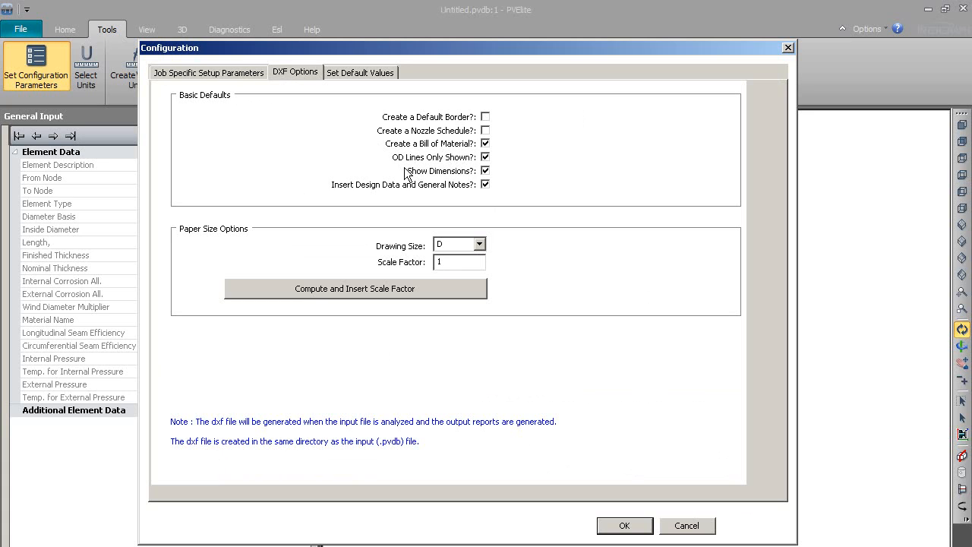
mouse_move(437, 179)
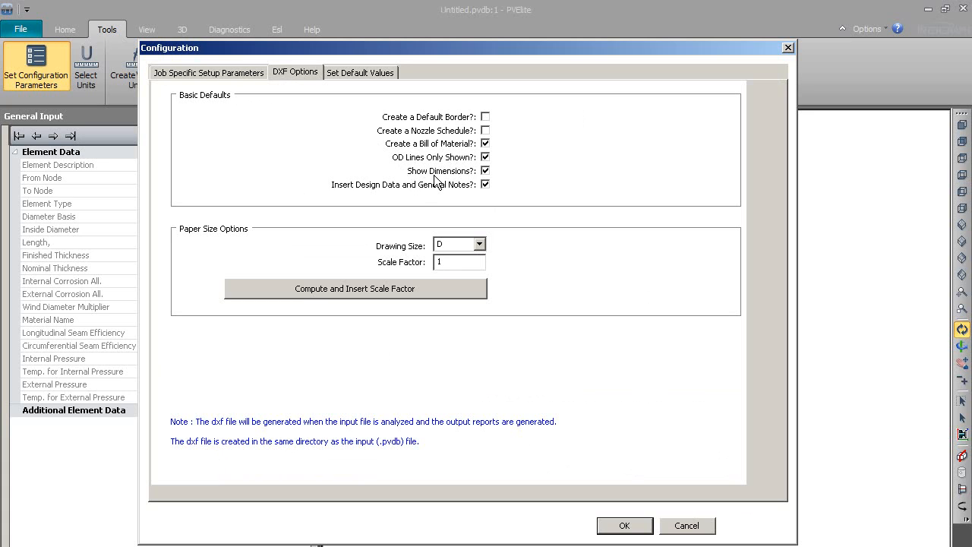
mouse_move(358, 201)
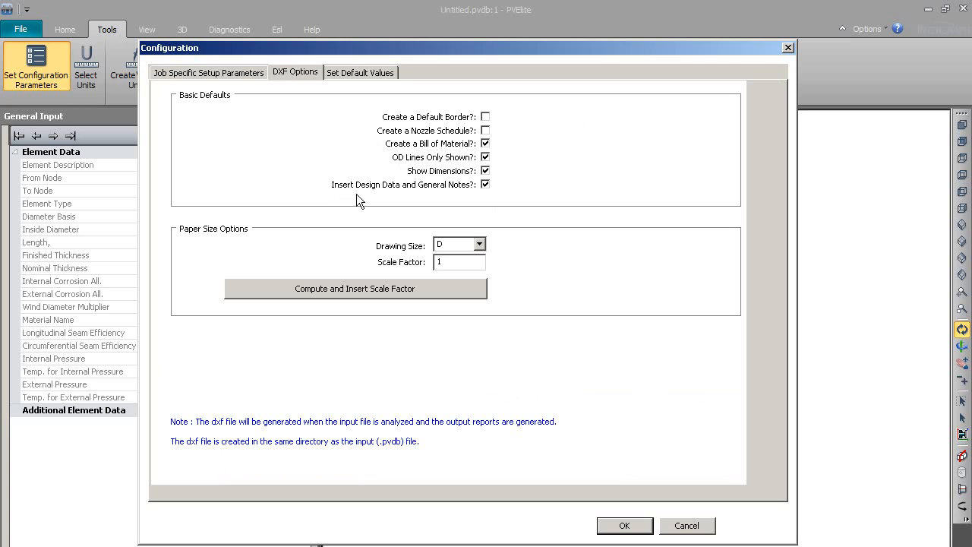
mouse_move(453, 203)
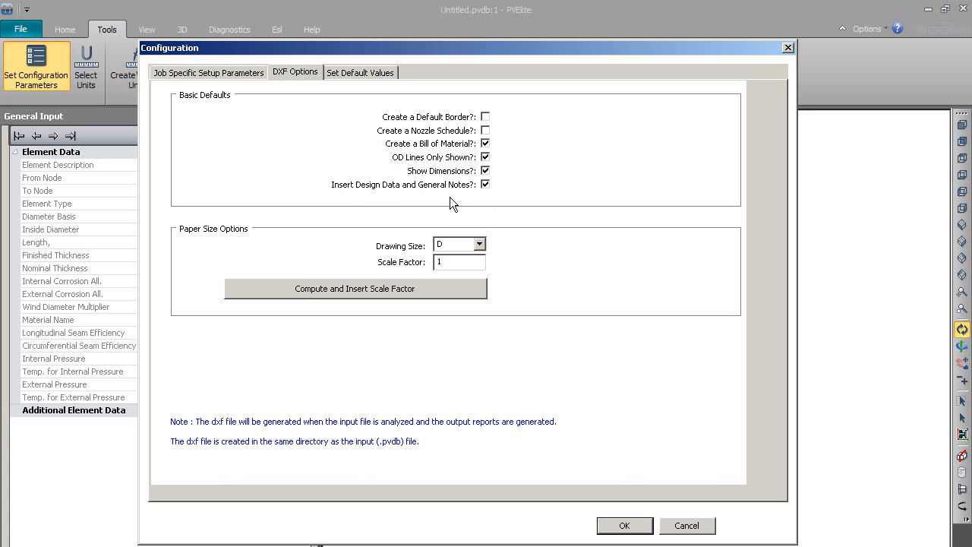
mouse_move(357, 108)
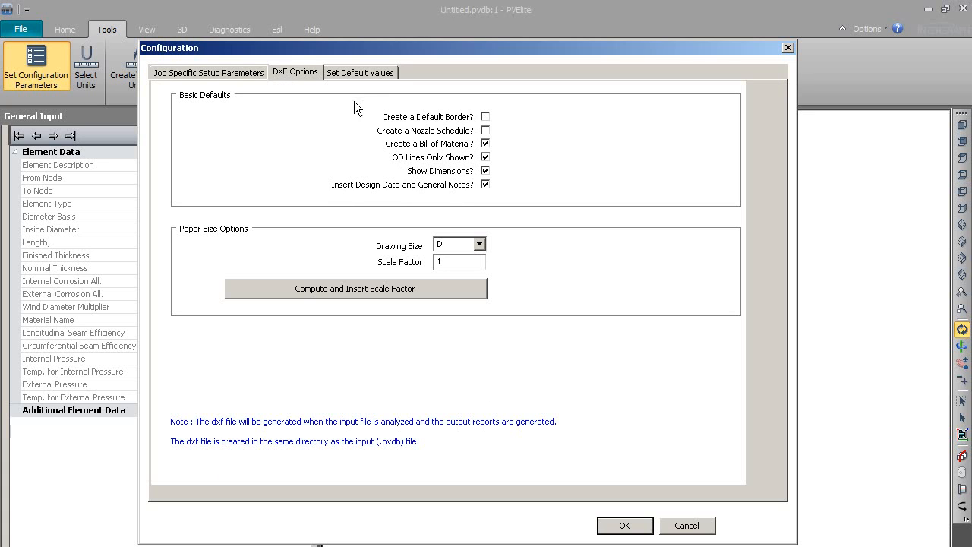
- Keep Ansi Metric (mm) as the default nozzle database and accept the configuration
left_click(360, 73)
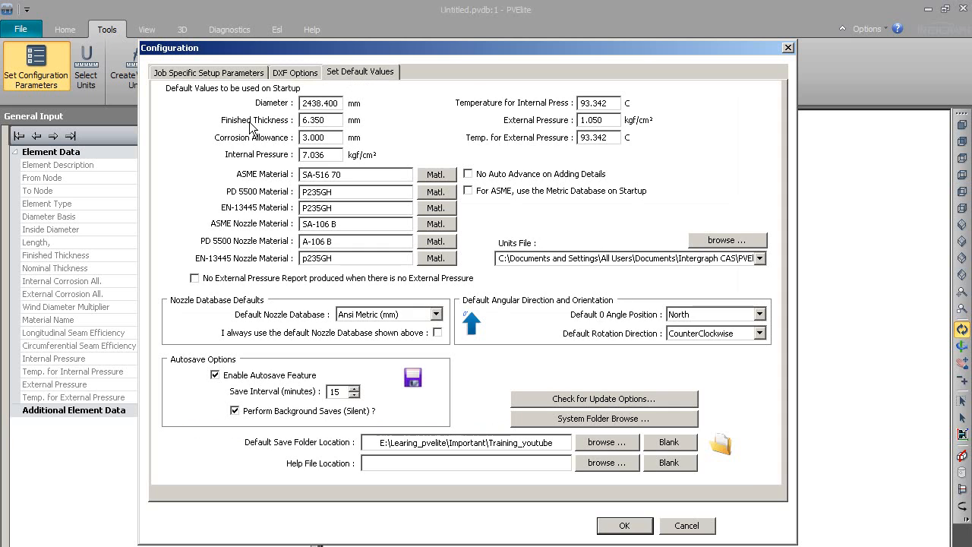
mouse_move(273, 151)
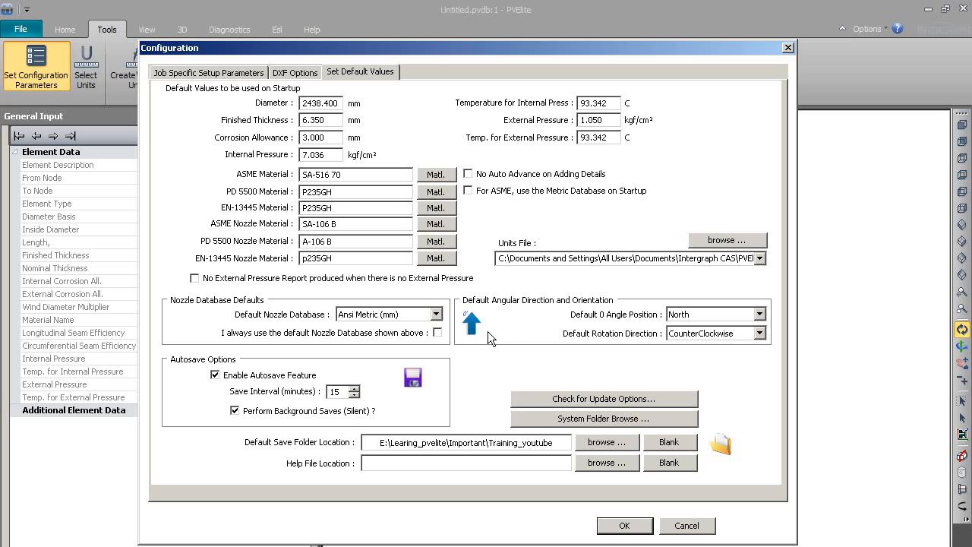
mouse_move(666, 327)
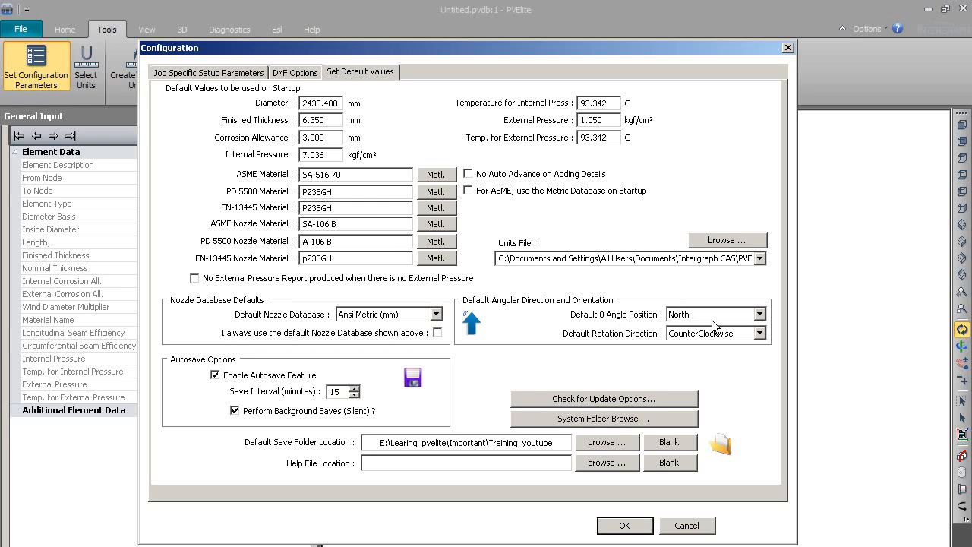
mouse_move(656, 369)
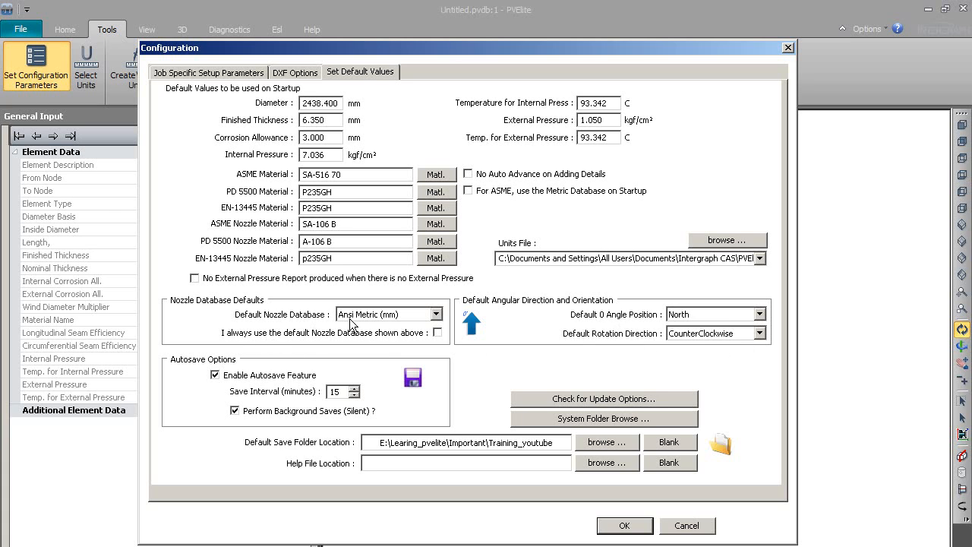
left_click(444, 313)
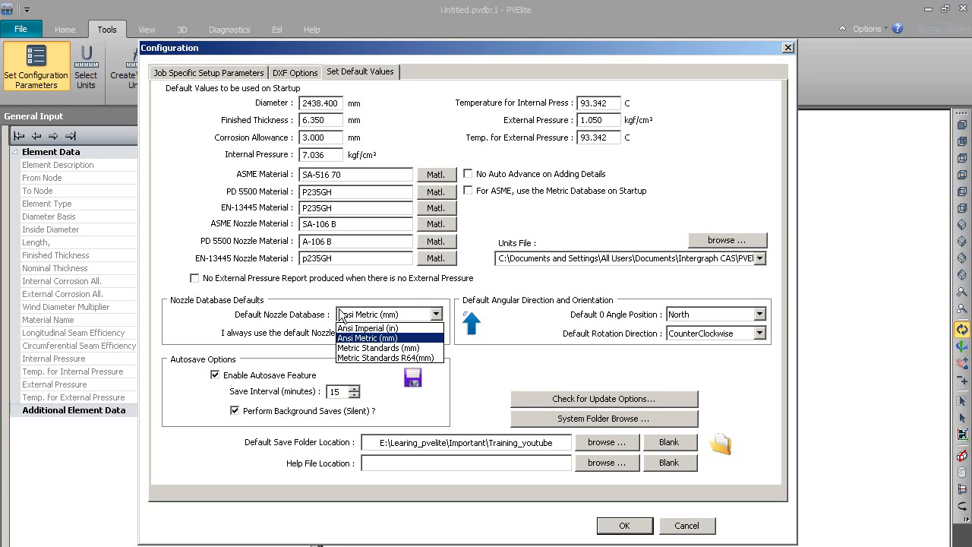
mouse_move(388, 346)
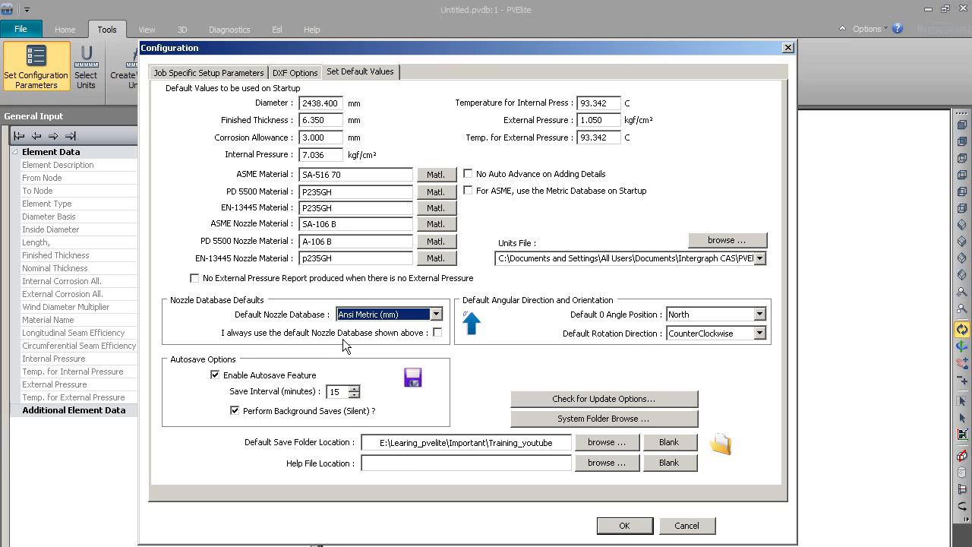
mouse_move(273, 431)
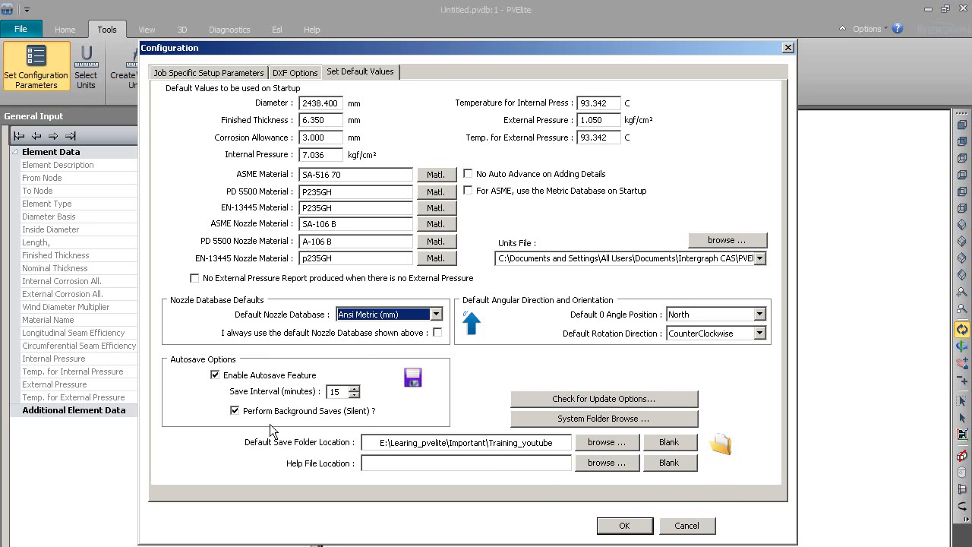
left_click(622, 526)
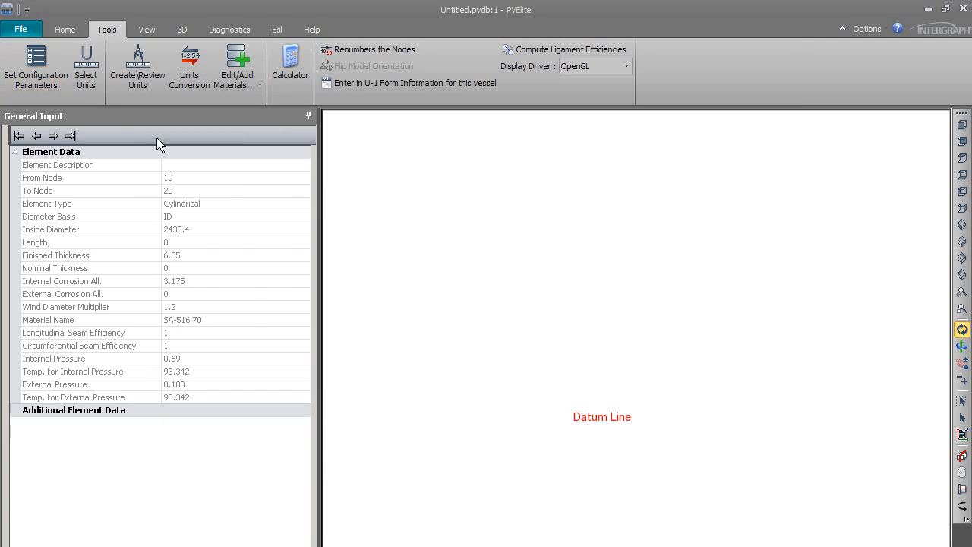
- Load the Kgf_cm2.fil units file with cm, kgf and kgf/cm² user units
left_click(85, 63)
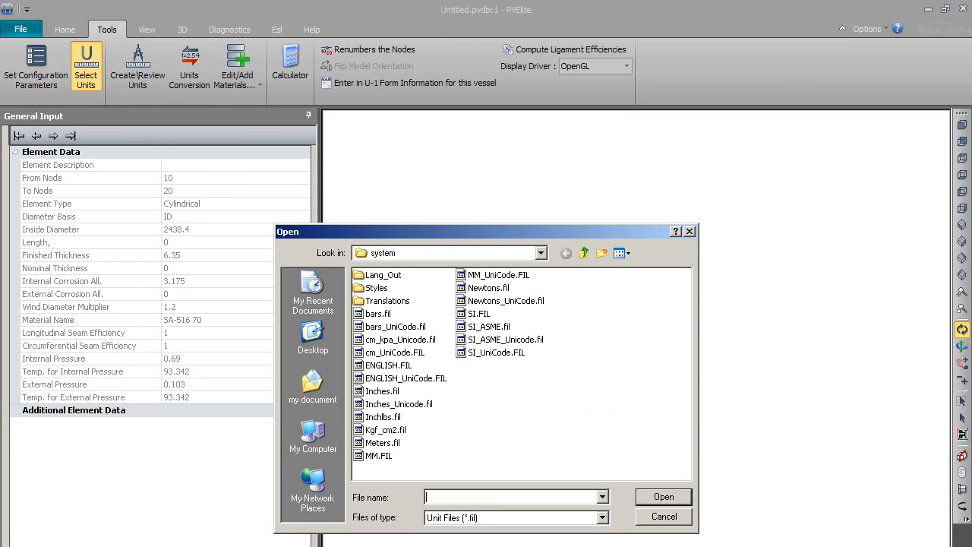
mouse_move(364, 317)
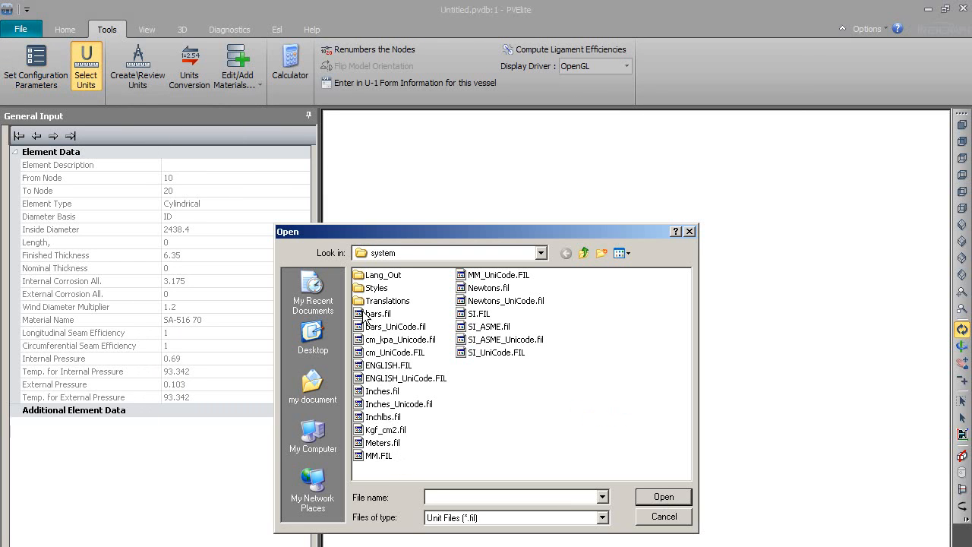
mouse_move(498, 352)
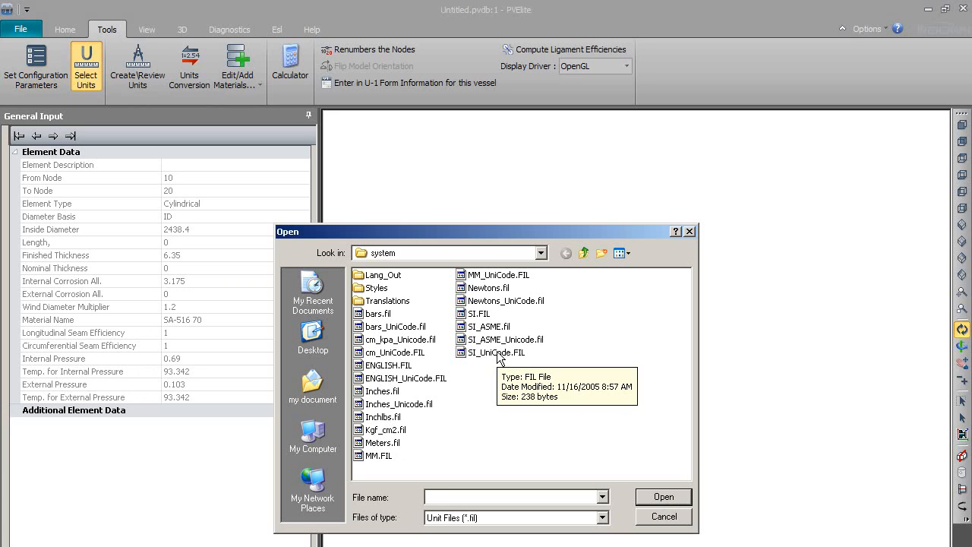
left_click(386, 428)
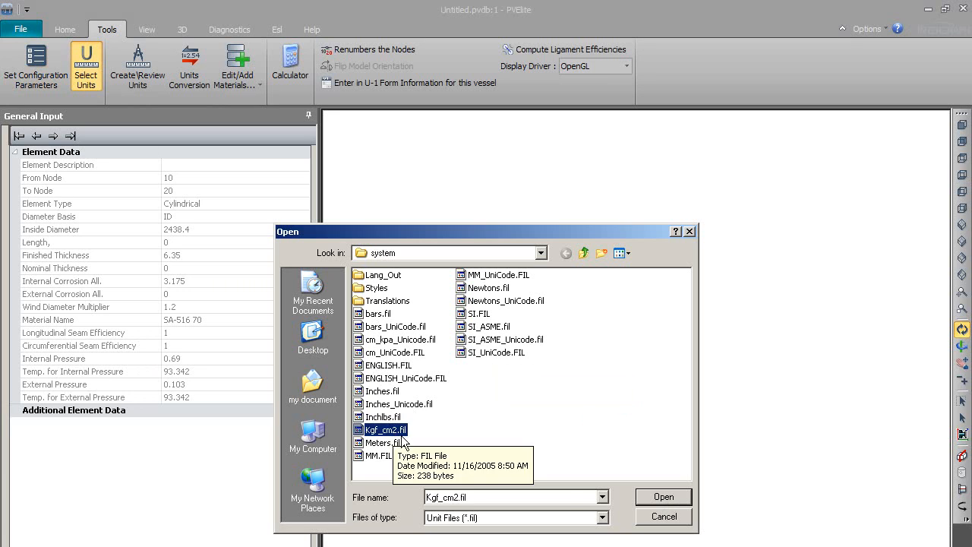
mouse_move(662, 497)
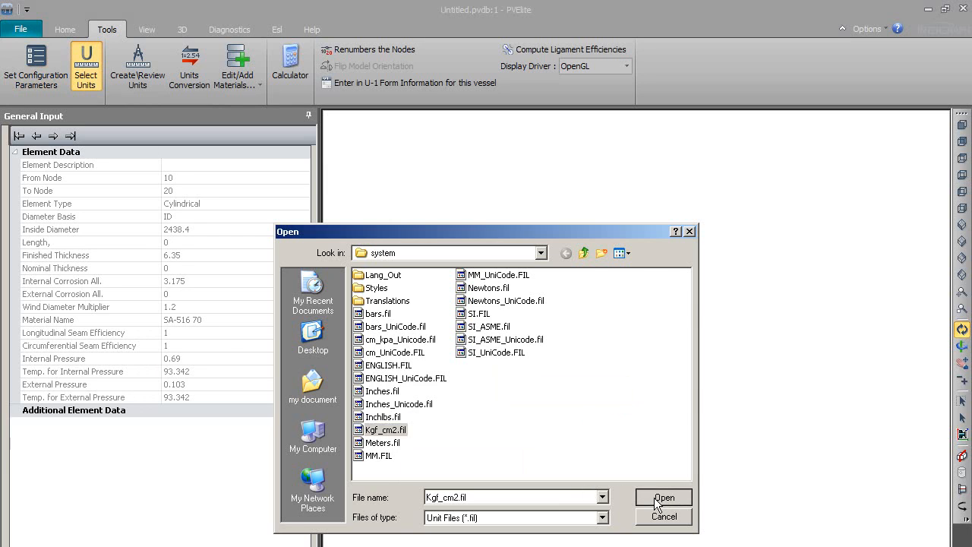
left_click(663, 496)
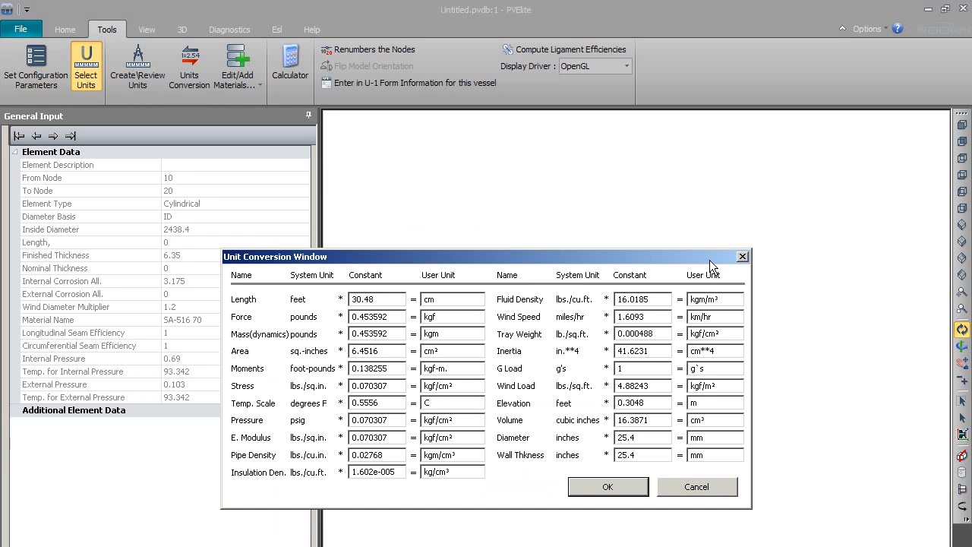
mouse_move(252, 294)
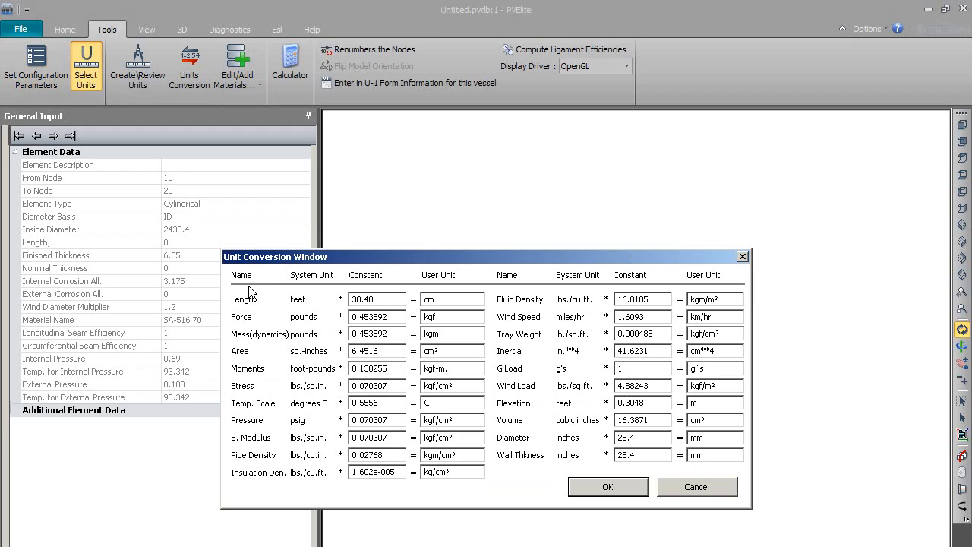
mouse_move(452, 370)
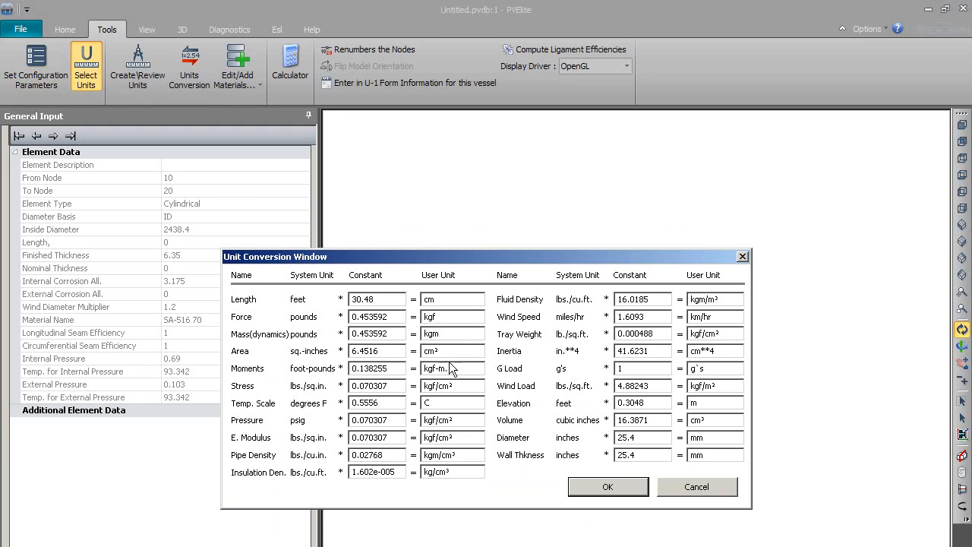
mouse_move(631, 439)
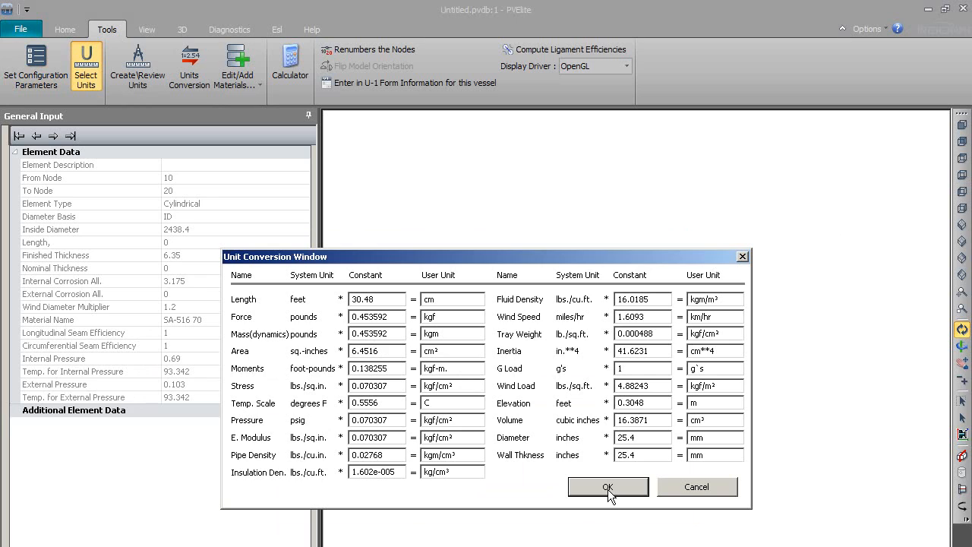
- Accept the kgf/cm² unit conversion table and return to the vessel view
left_click(607, 486)
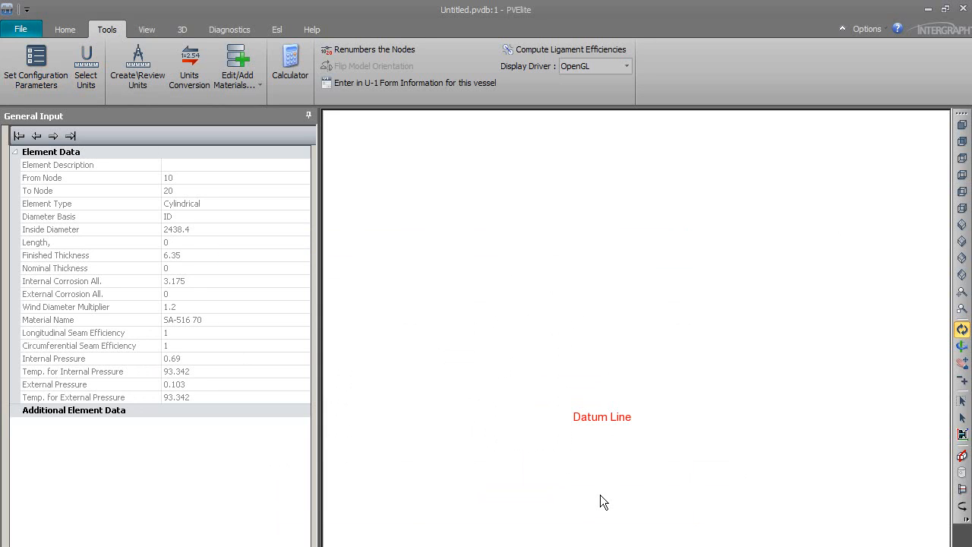